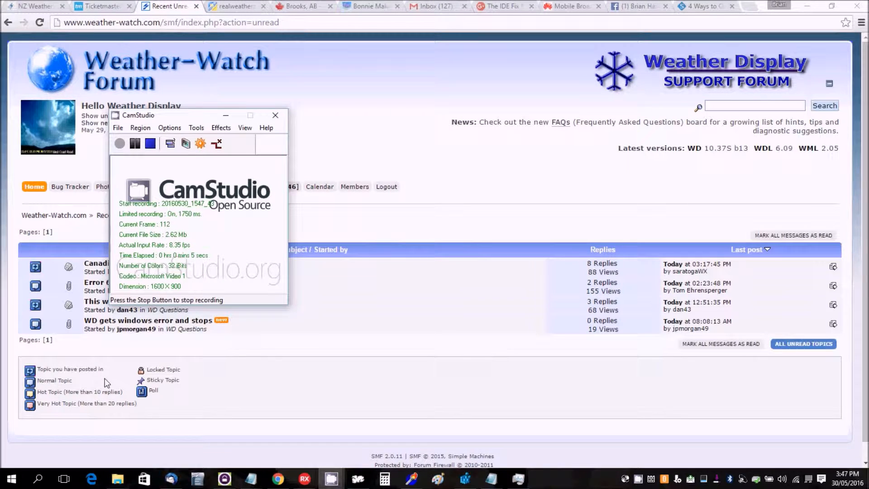
mouse_move(90, 419)
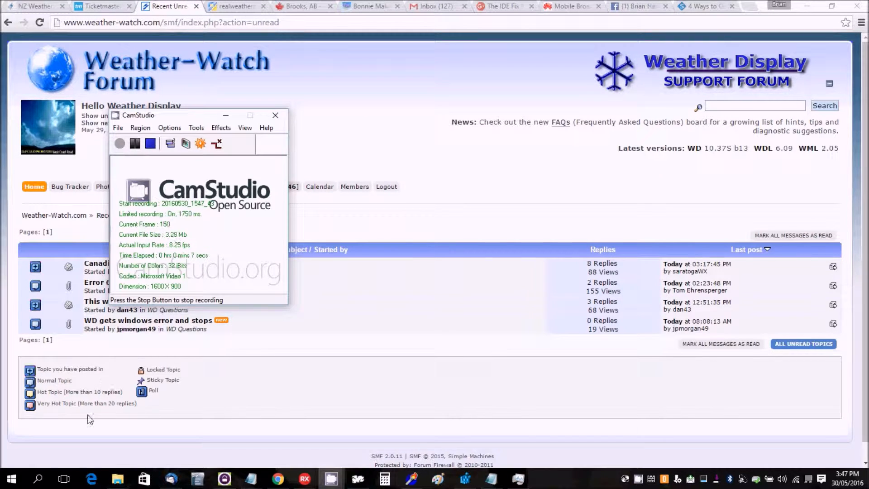
Step: Search 'sch' from the Start search and launch Task Scheduler
left_click(39, 479)
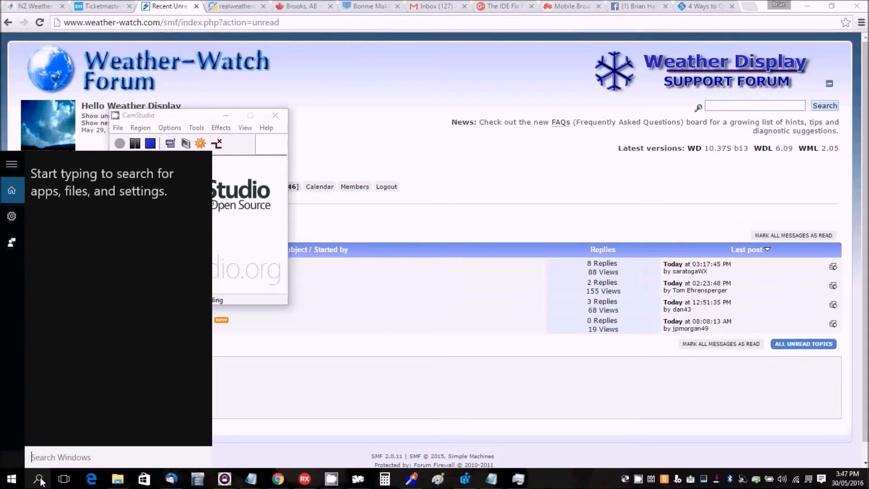
type("sch")
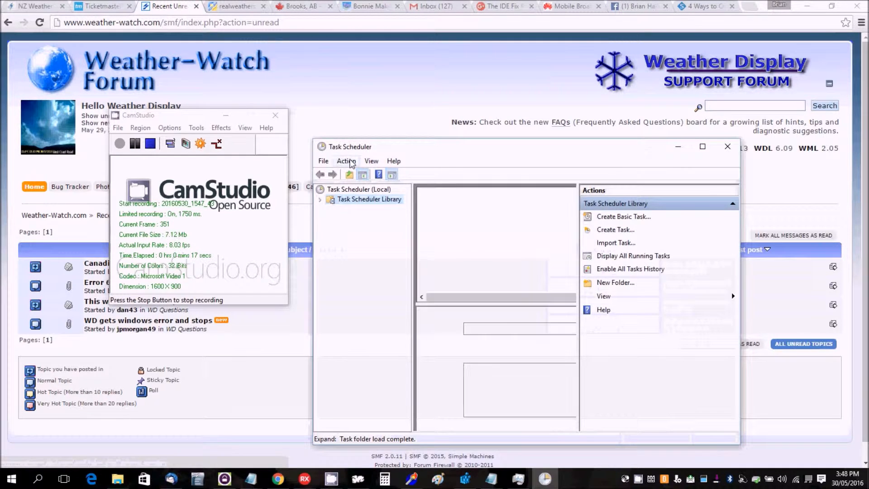
Step: In Task Scheduler Library, create a task named and described 'WD start up' with highest privileges
left_click(368, 199)
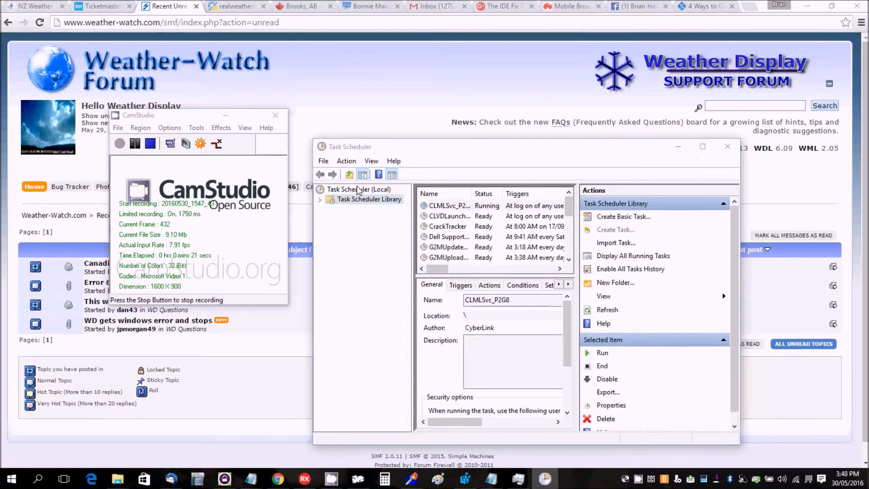
left_click(615, 230)
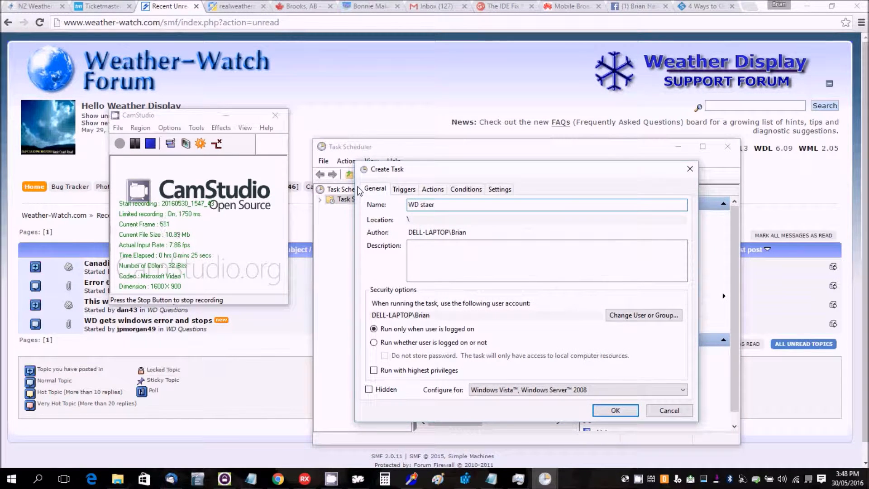
type("WD start up")
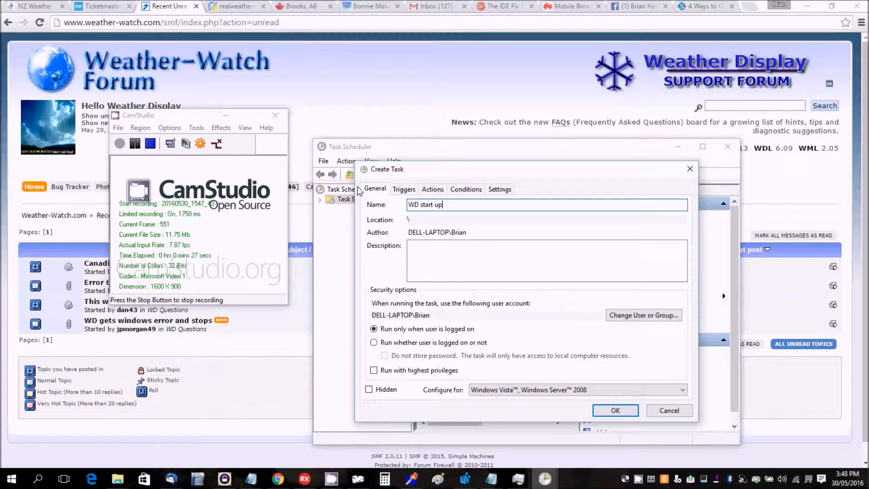
type("WD")
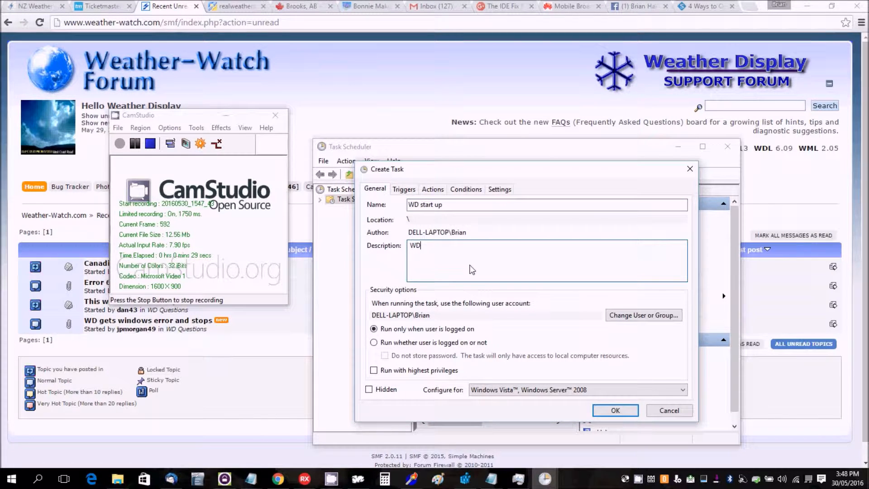
type("start up")
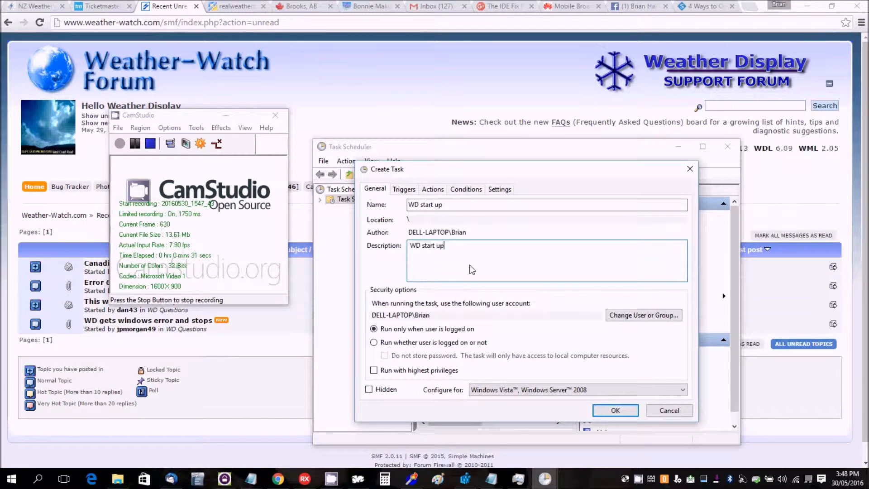
left_click(374, 370)
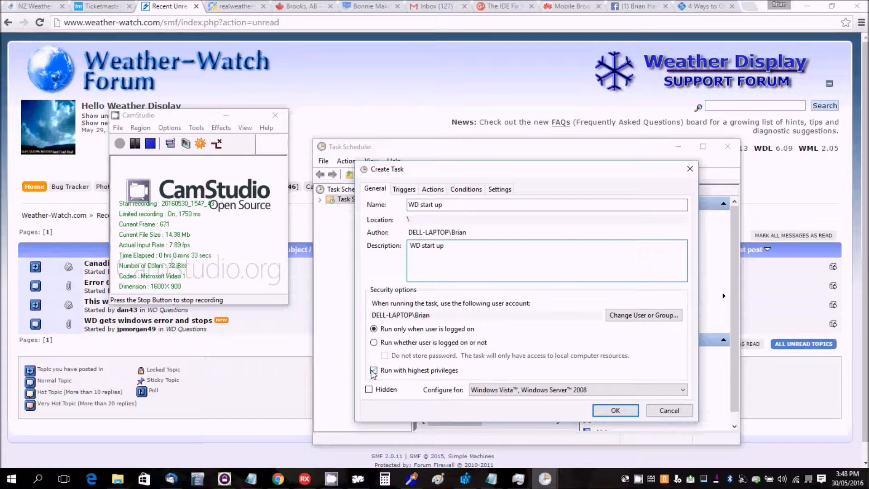
left_click(373, 370)
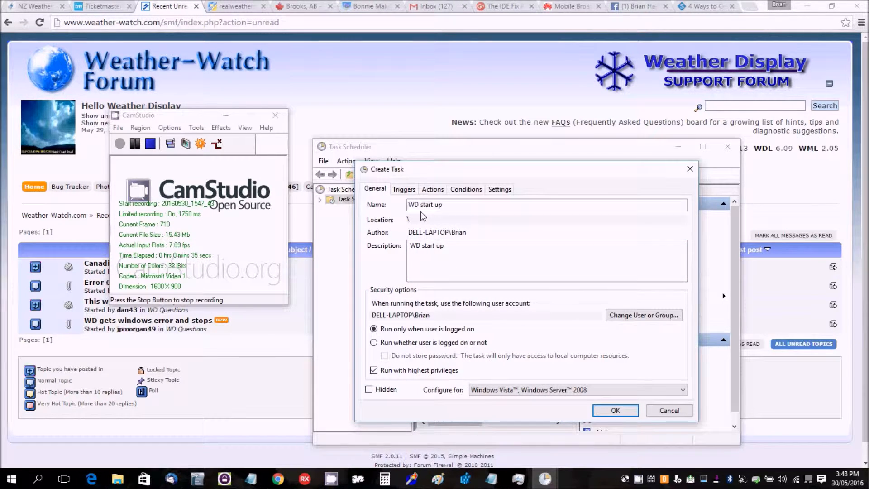
left_click(403, 189)
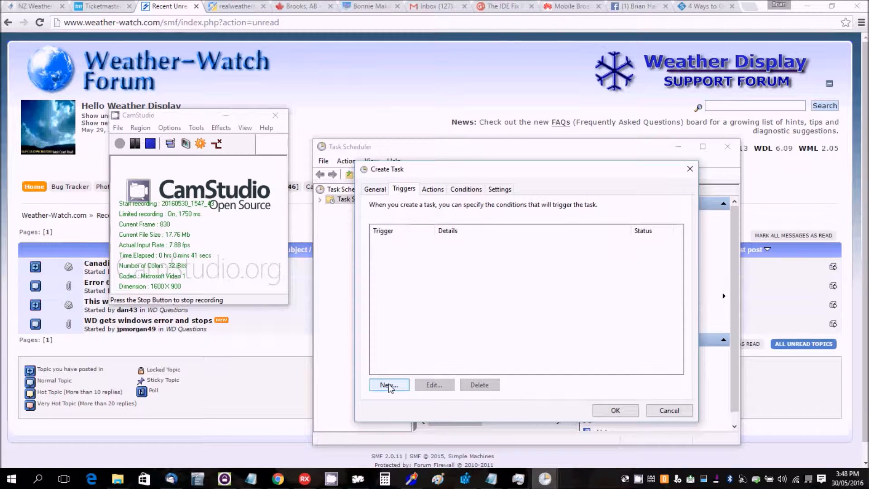
Step: Add an 'At log on' trigger for any user with a 1-minute delay
left_click(388, 385)
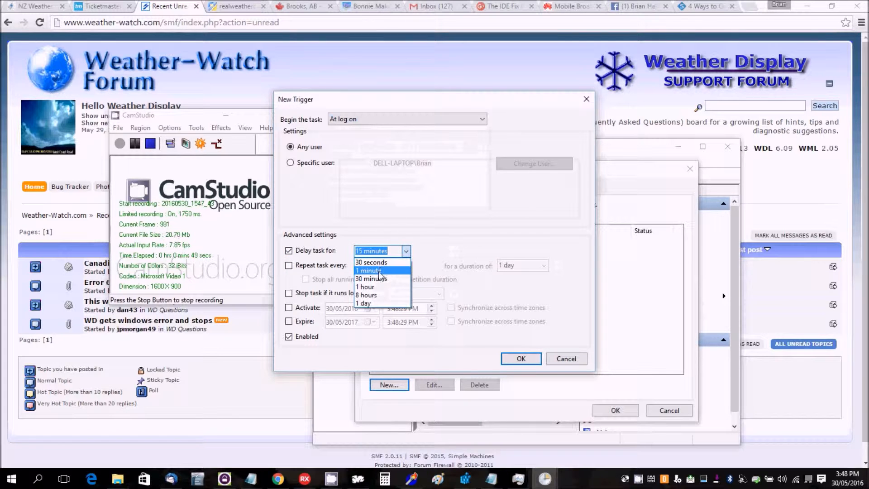
left_click(368, 270)
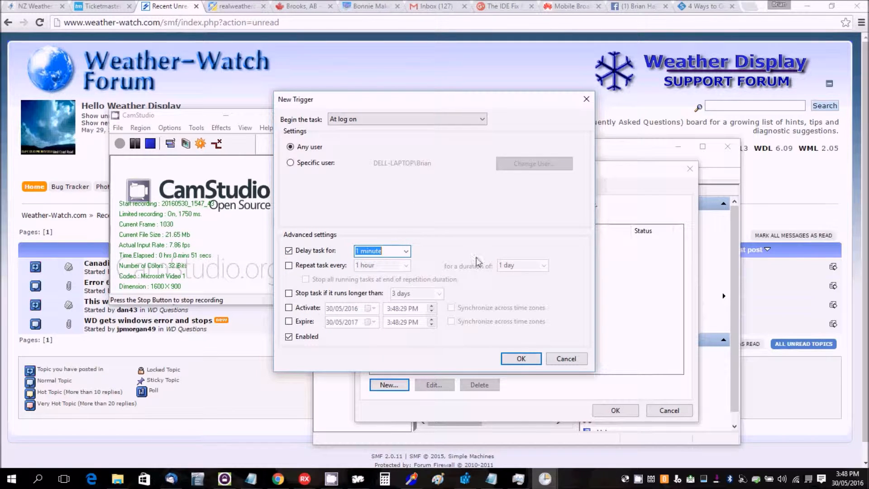
left_click(520, 358)
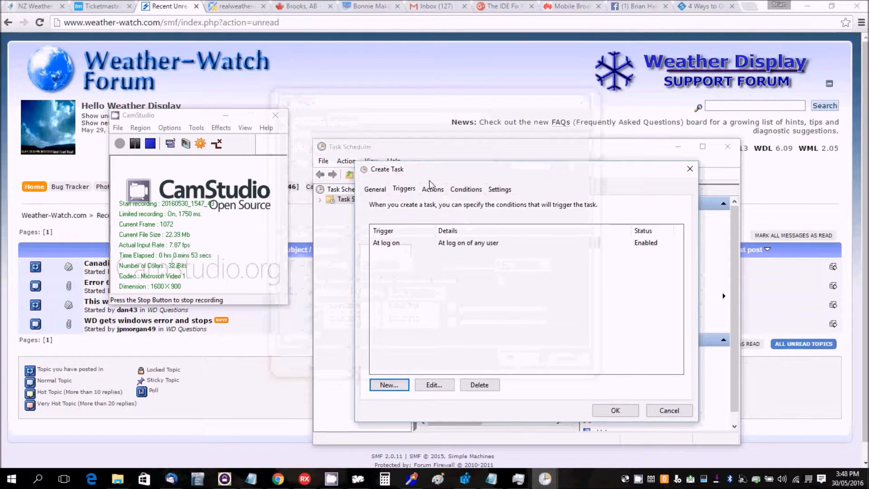
left_click(432, 189)
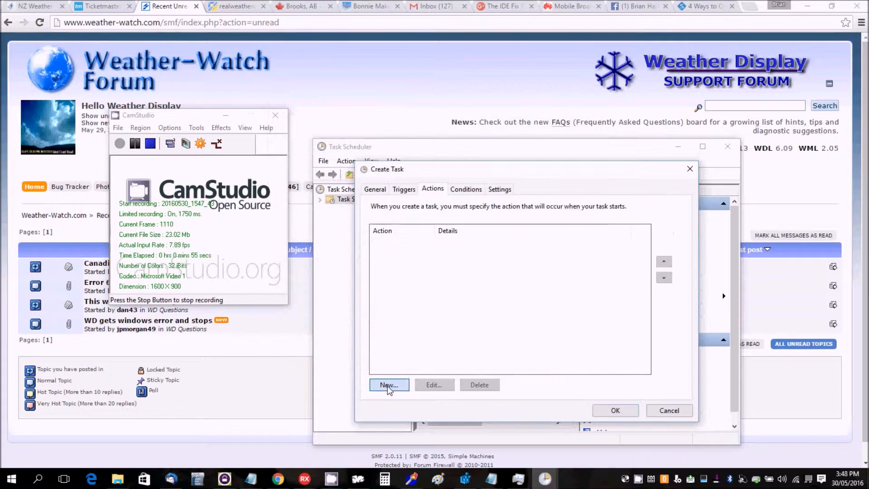
Step: Add a 'Start a program' action browsing to weatherdisplay.exe in C:\wdisplay
left_click(389, 385)
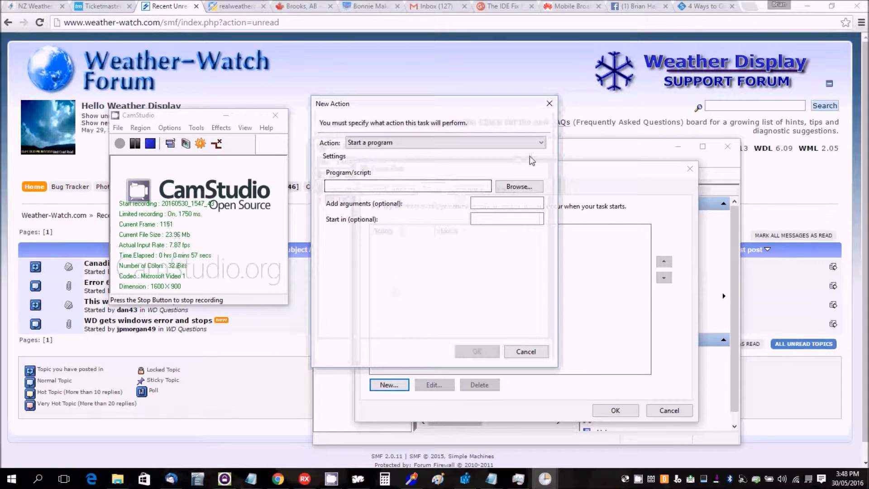
left_click(518, 186)
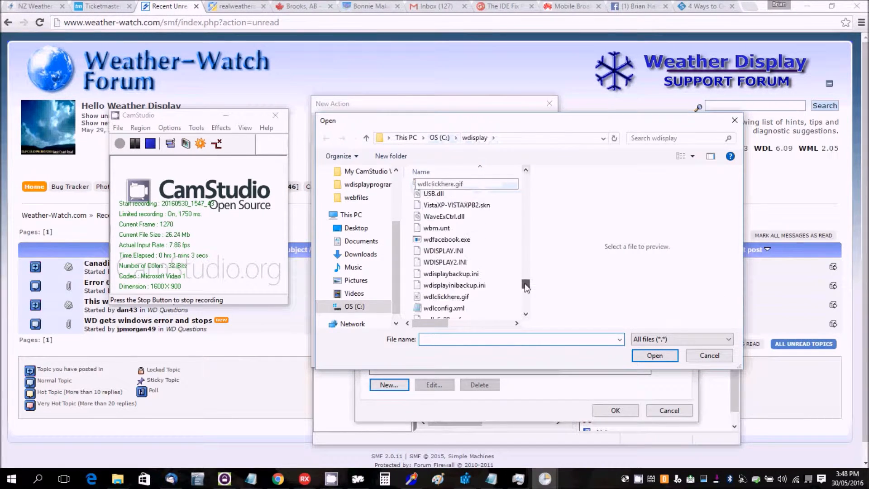
scroll("down", 3)
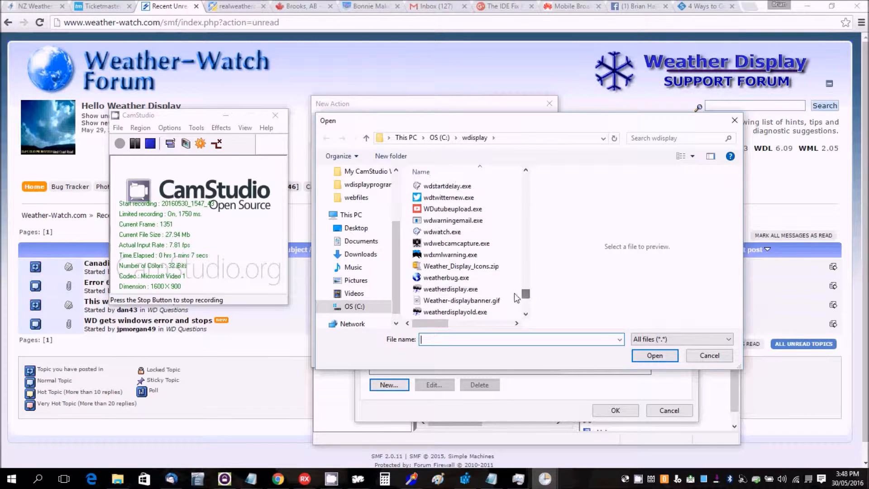
left_click(653, 355)
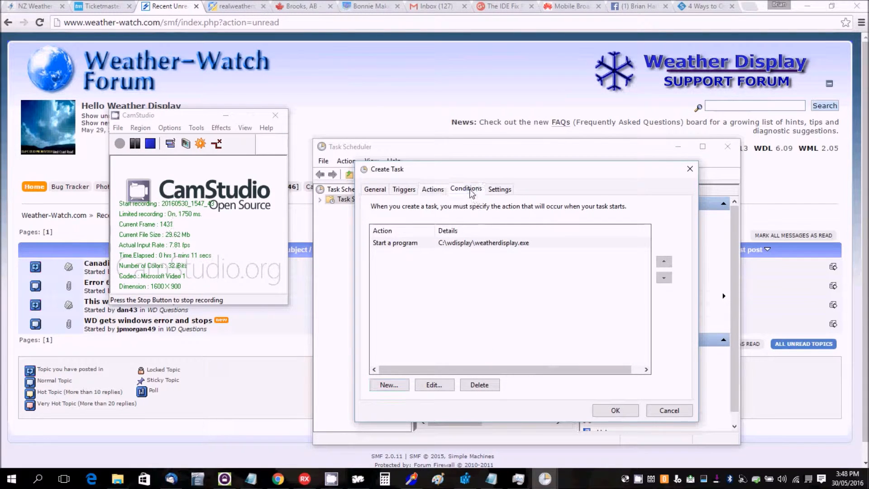
Step: Untick 'Stop if the computer switches to battery power' in the task conditions
left_click(466, 188)
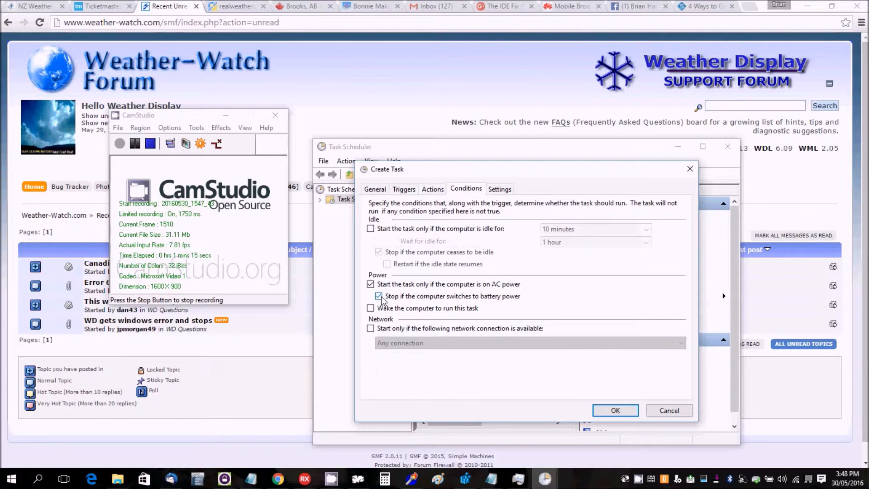
left_click(378, 296)
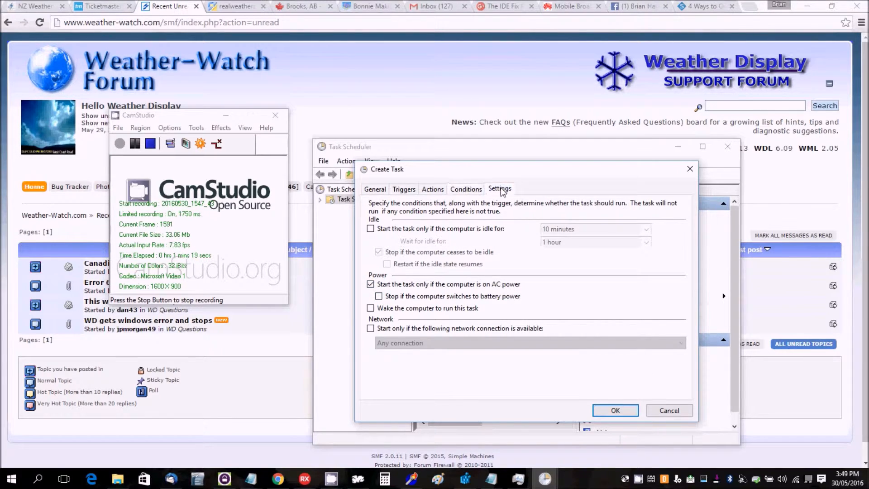
Step: Untick 'Stop the task if it runs longer than 3 days' and confirm the task
left_click(498, 189)
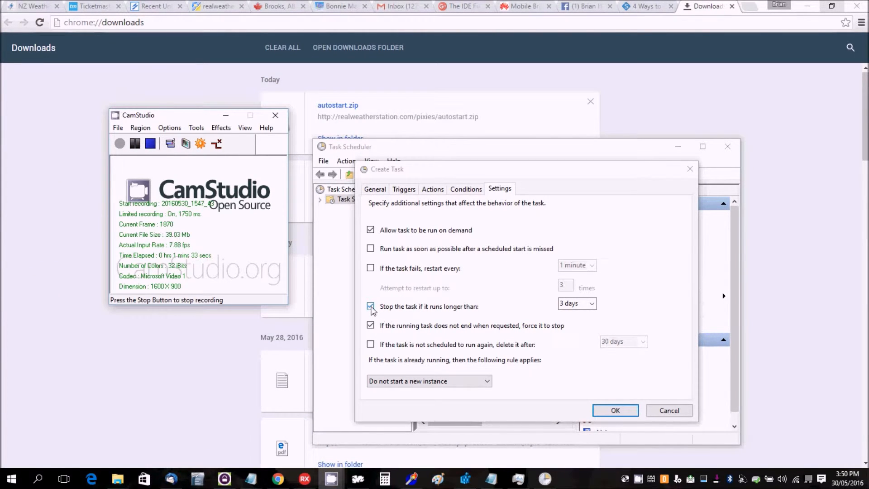
left_click(371, 306)
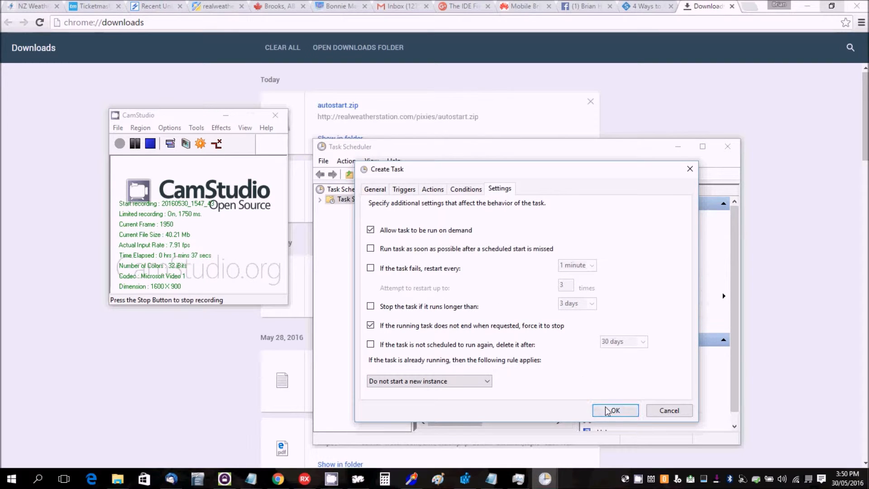
left_click(615, 410)
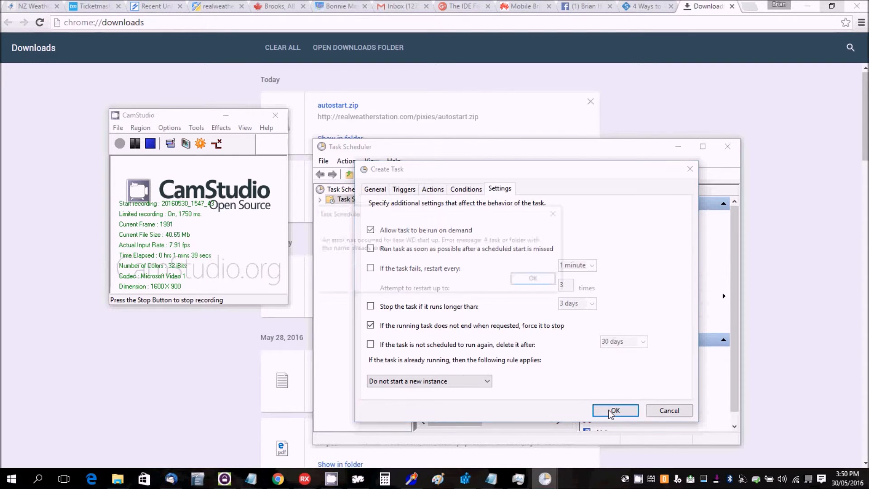